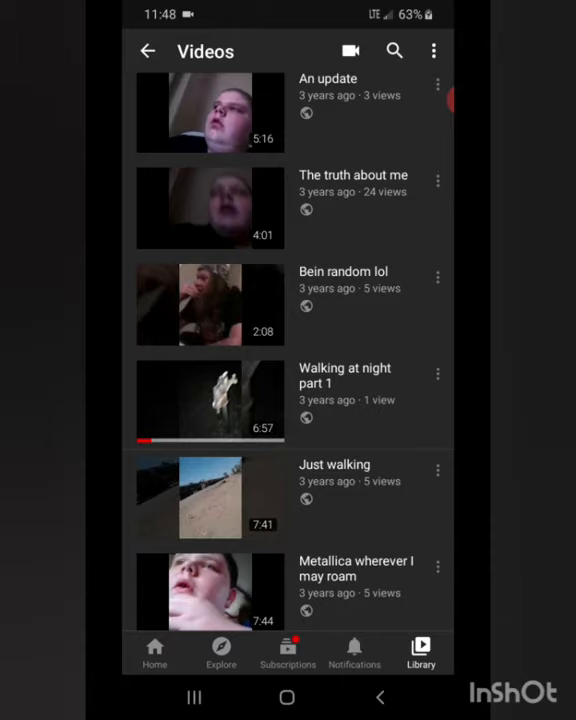
Step: Open 'Walking at night part 1' from the channel's Videos list
left_click(208, 398)
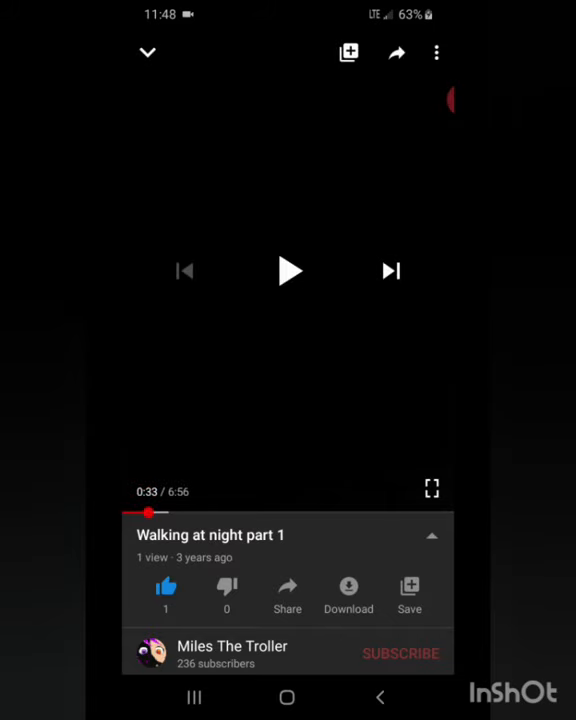
Step: Rewind 'Walking at night part 1' to its start and expand its description and details
left_click(288, 272)
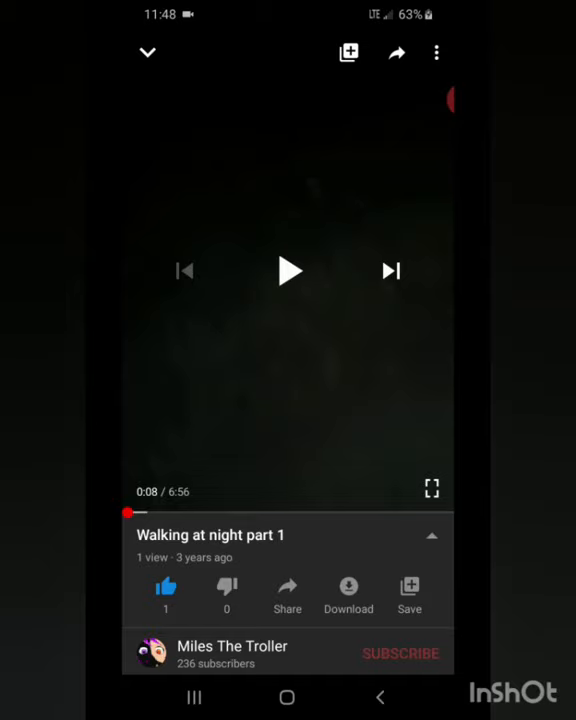
scroll("down", 3)
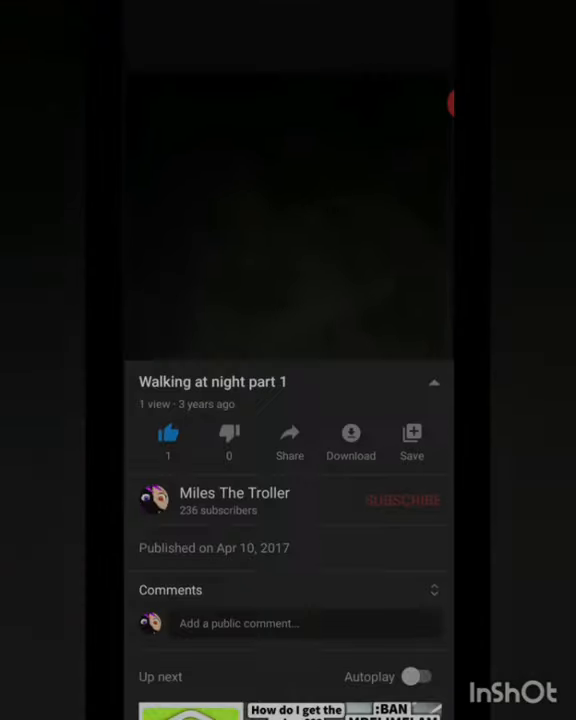
Step: Return from the video to the Miles The Troller channel page listing recent uploads
left_click(288, 200)
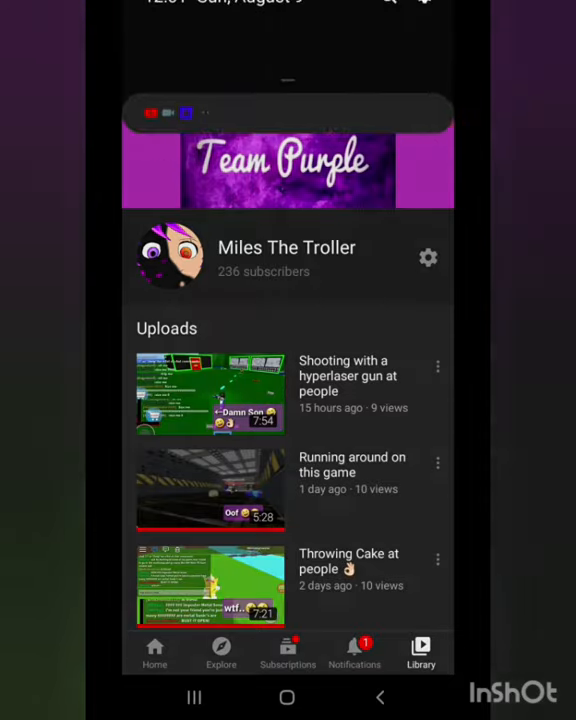
left_click_drag(288, 10, 288, 300)
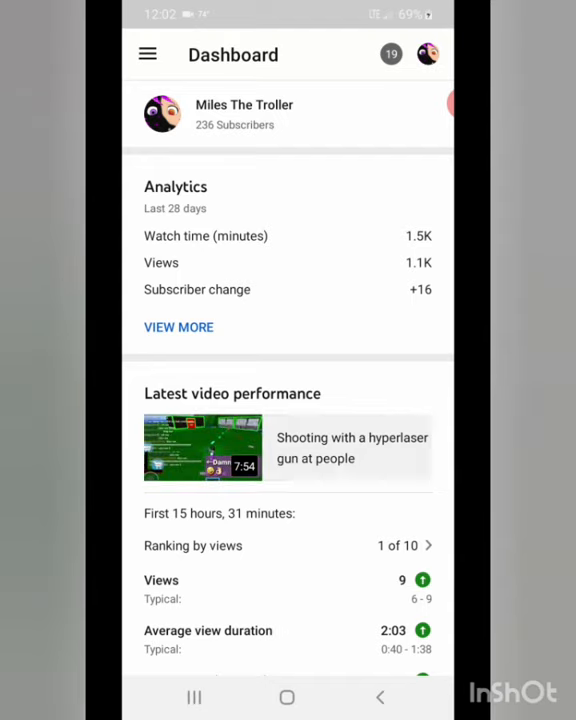
Step: Show performance details for 'Shooting with a hyperlaser gun at people' and its published comments
left_click(202, 448)
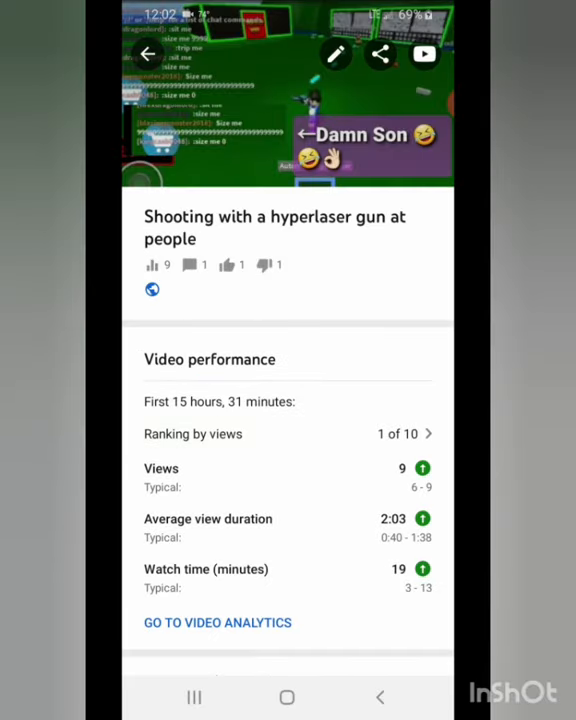
scroll("down", 3)
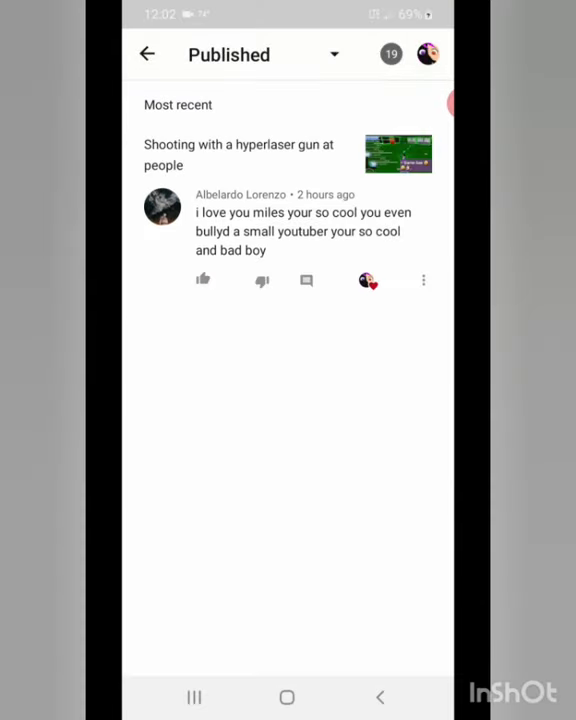
left_click(202, 280)
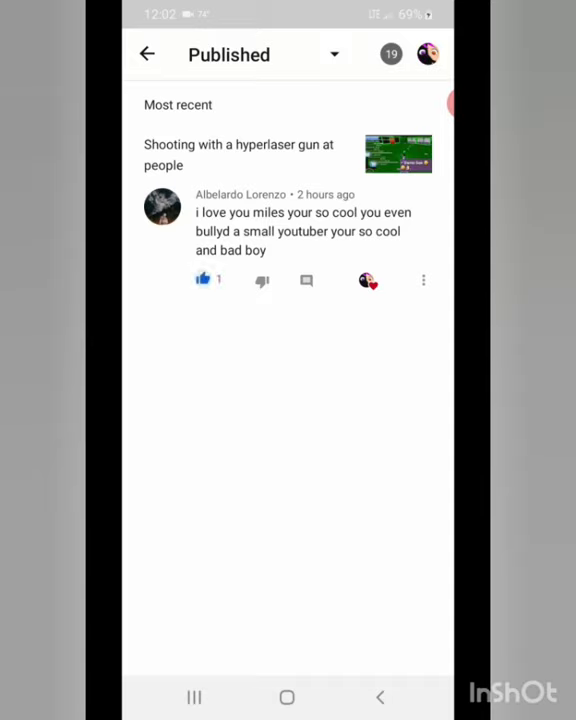